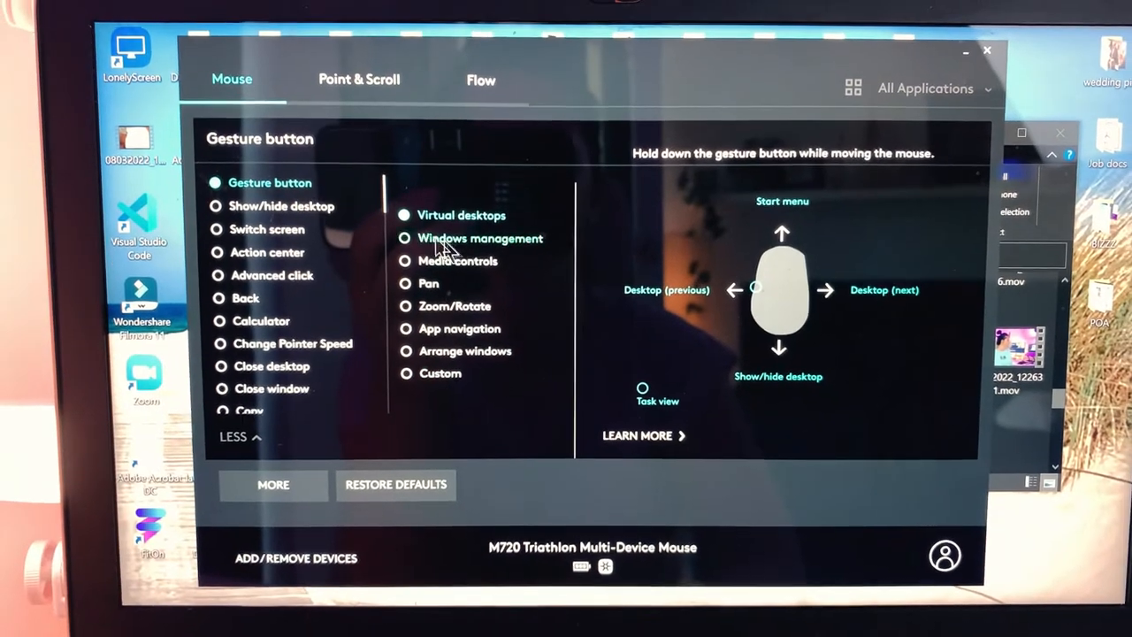
{"action": "scroll", "scroll_direction": "down", "scroll_amount": 3}
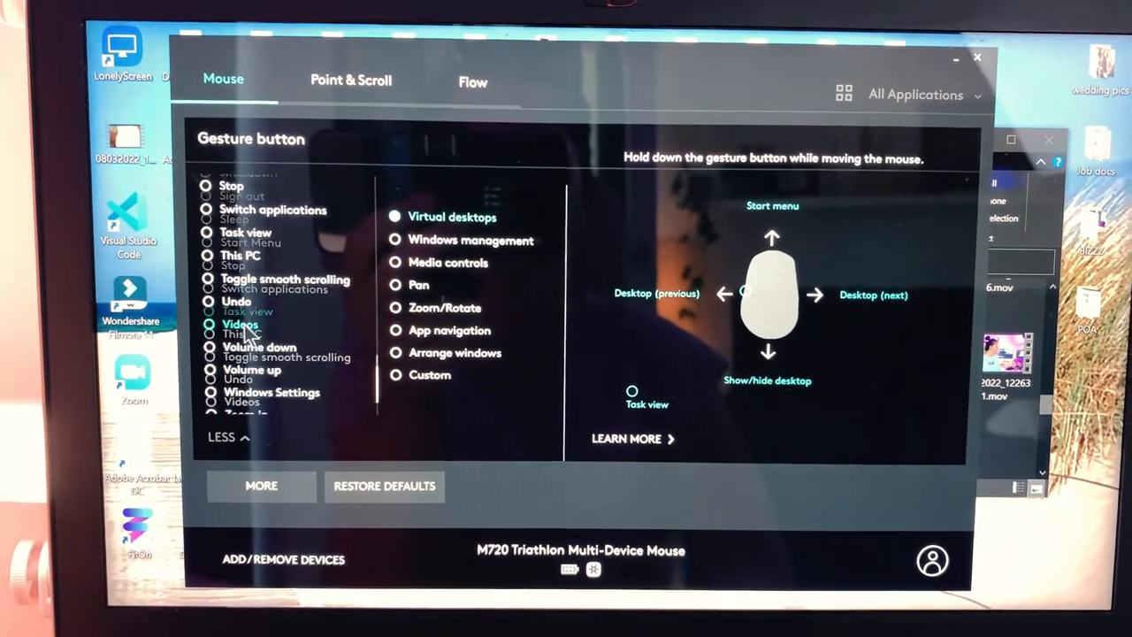